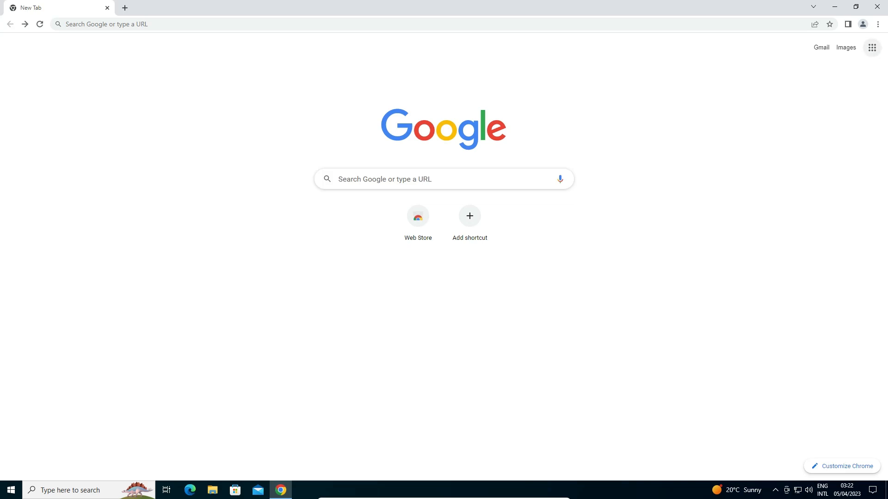
Step: Go to Settings, then Privacy and security, then the Security page
left_click(877, 24)
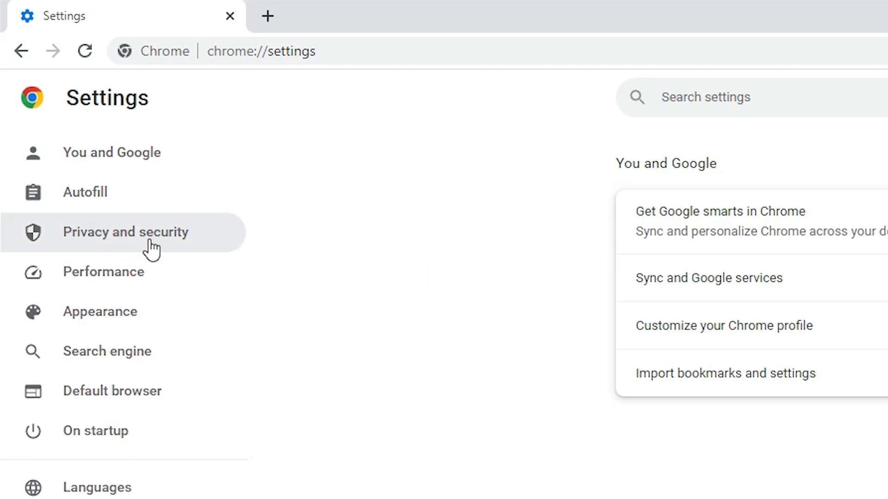
left_click(125, 231)
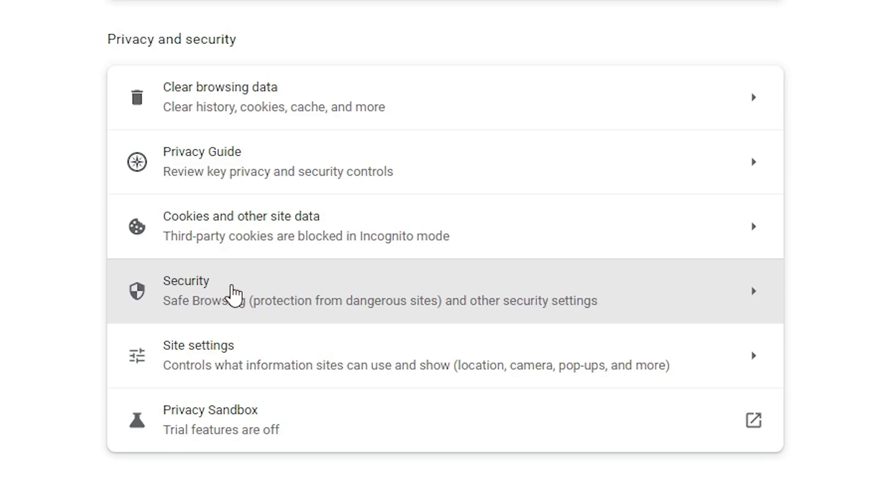
left_click(186, 290)
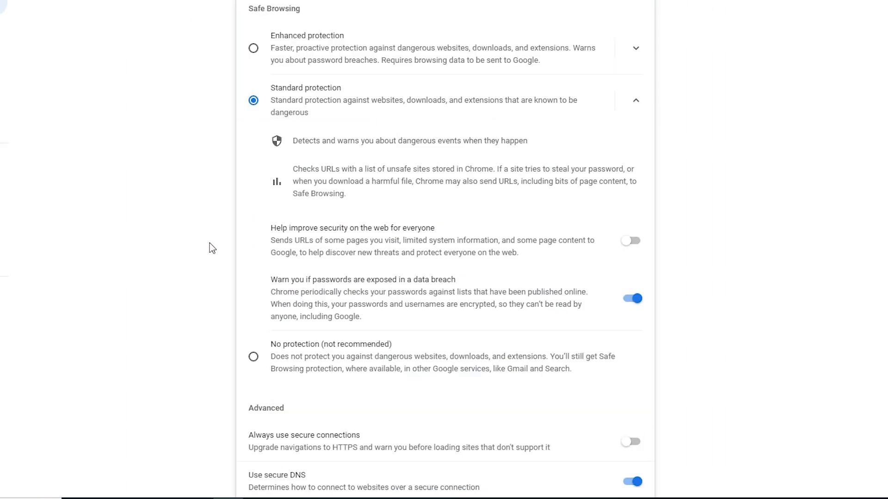
scroll("down", 3)
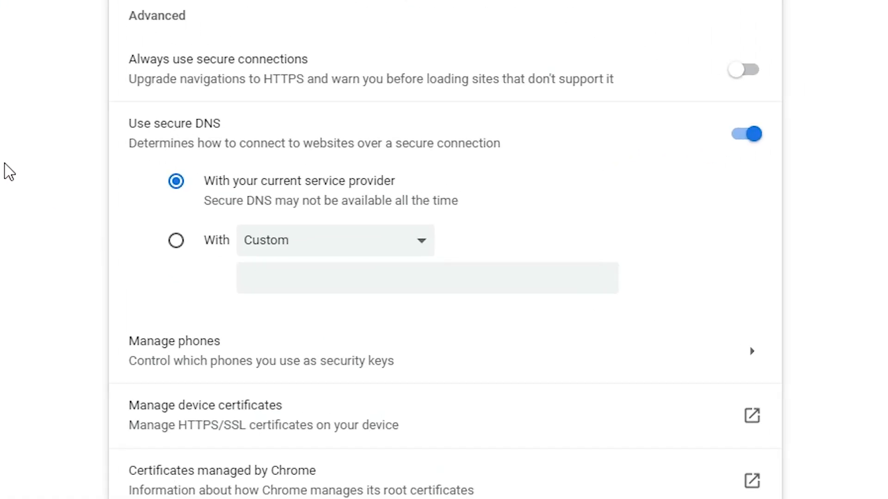
mouse_move(181, 138)
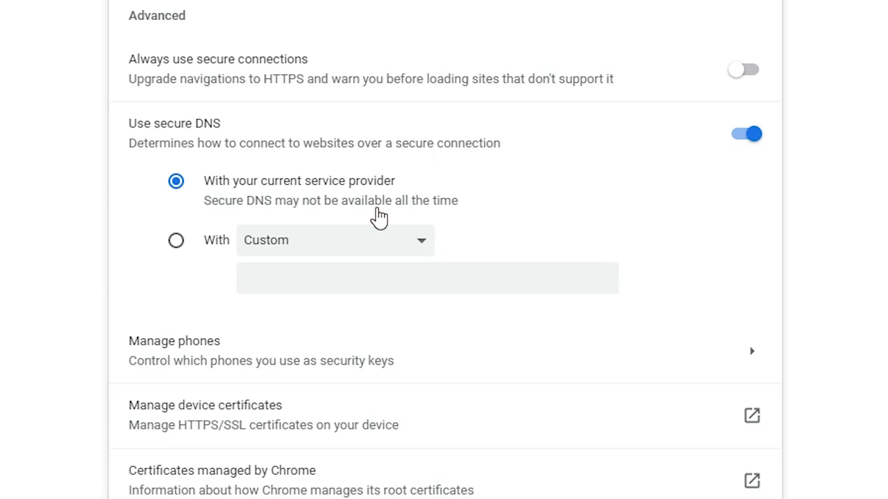
mouse_move(376, 219)
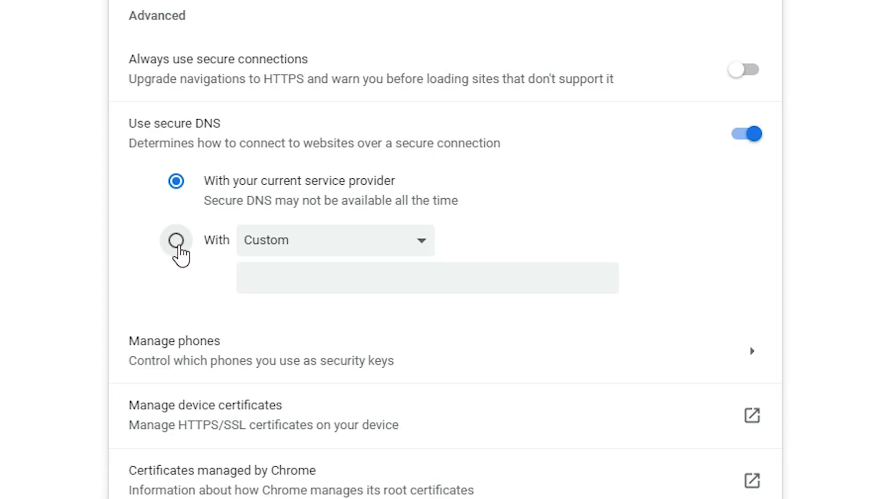
Step: Switch Use secure DNS to 'With' a custom provider and show the provider dropdown
left_click(176, 240)
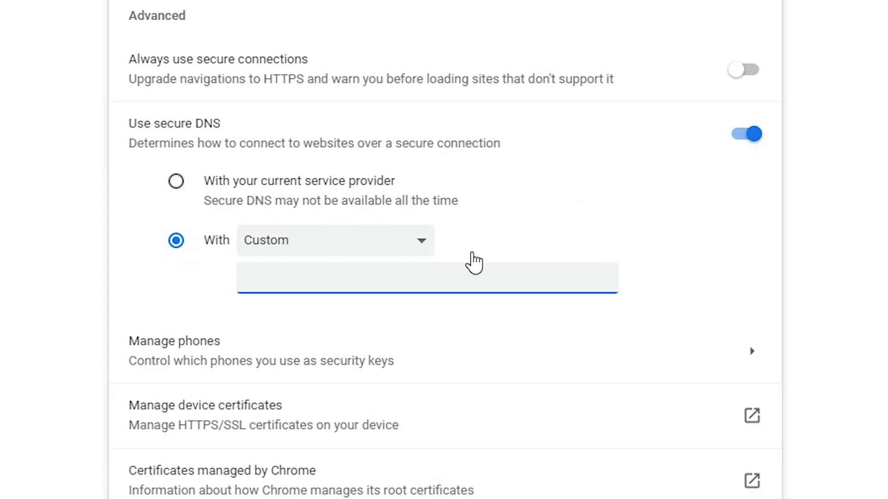
mouse_move(137, 207)
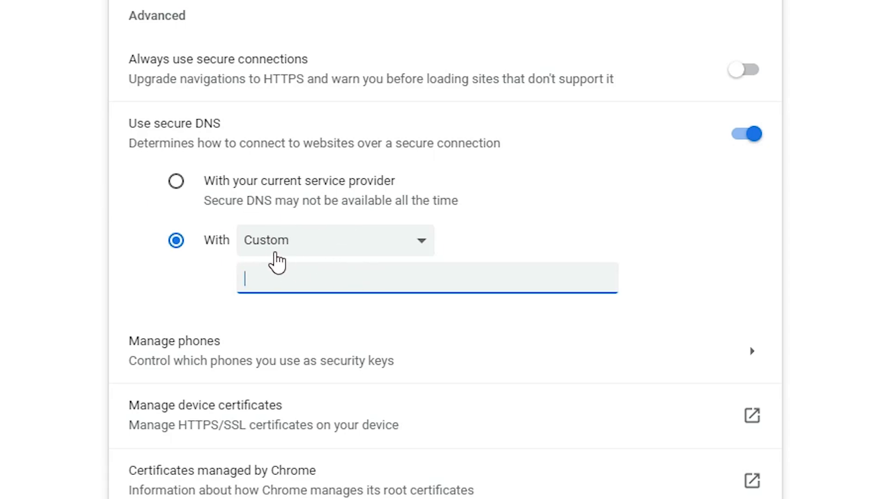
mouse_move(262, 258)
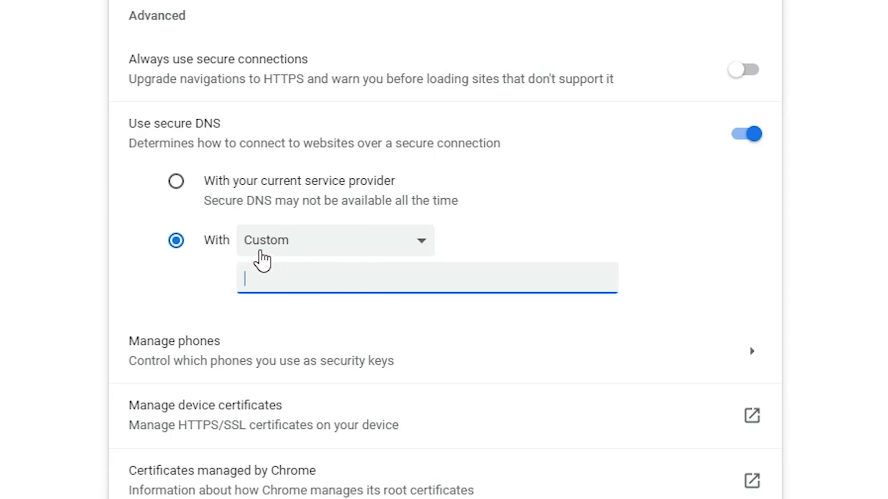
left_click(334, 239)
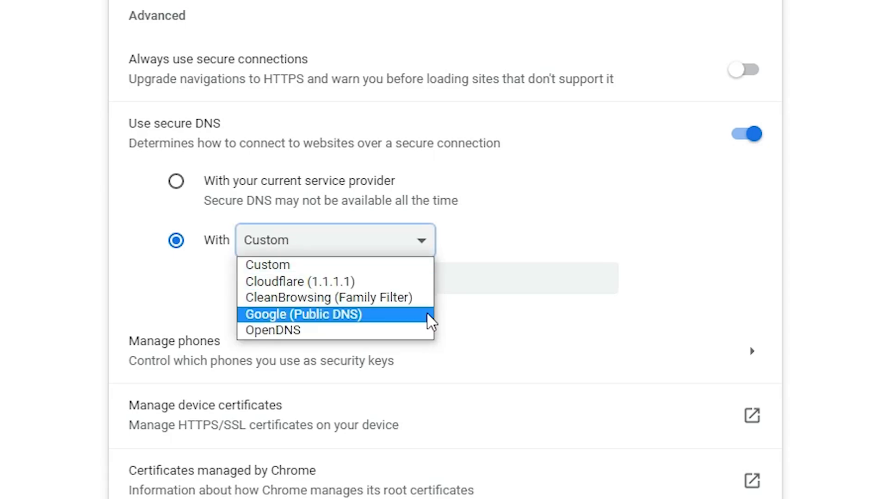
mouse_move(300, 330)
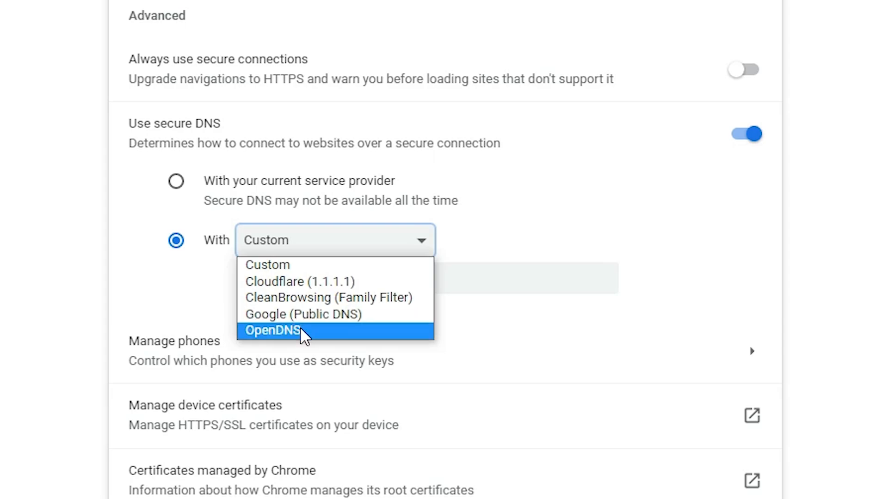
mouse_move(302, 342)
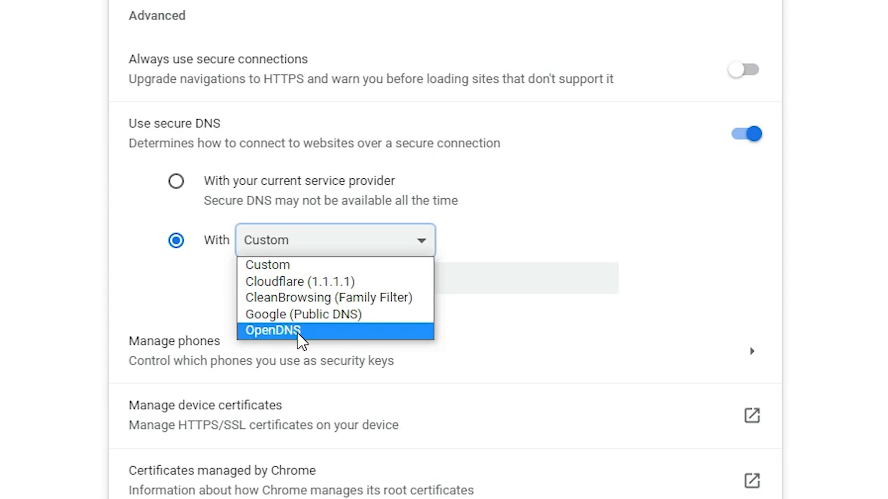
mouse_move(326, 306)
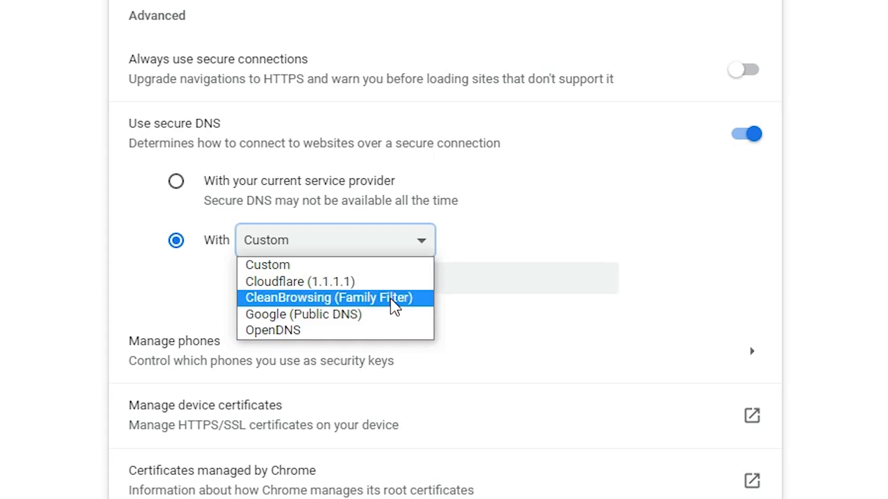
mouse_move(328, 310)
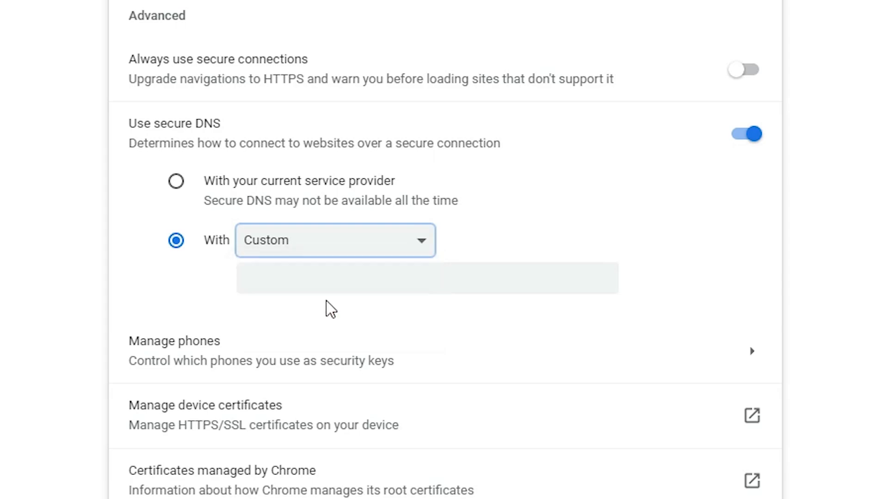
Step: Pick a secure DNS provider from the dropdown, then reopen the provider list
left_click(333, 240)
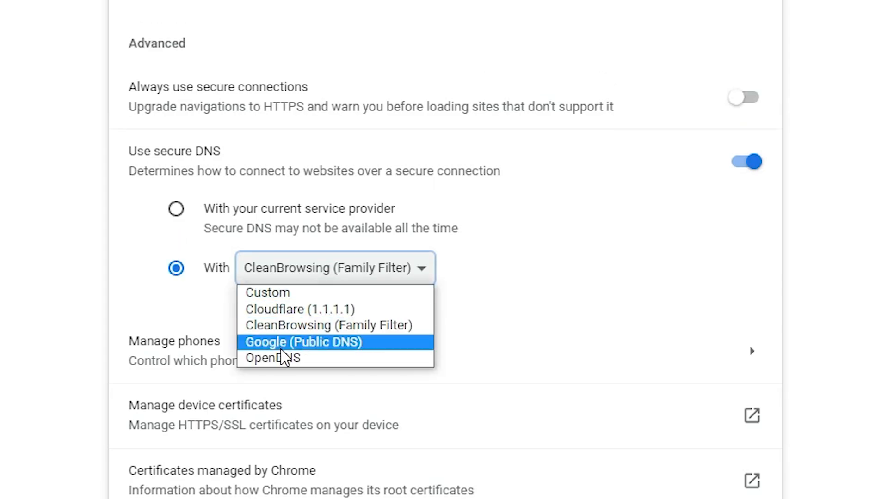
left_click(274, 358)
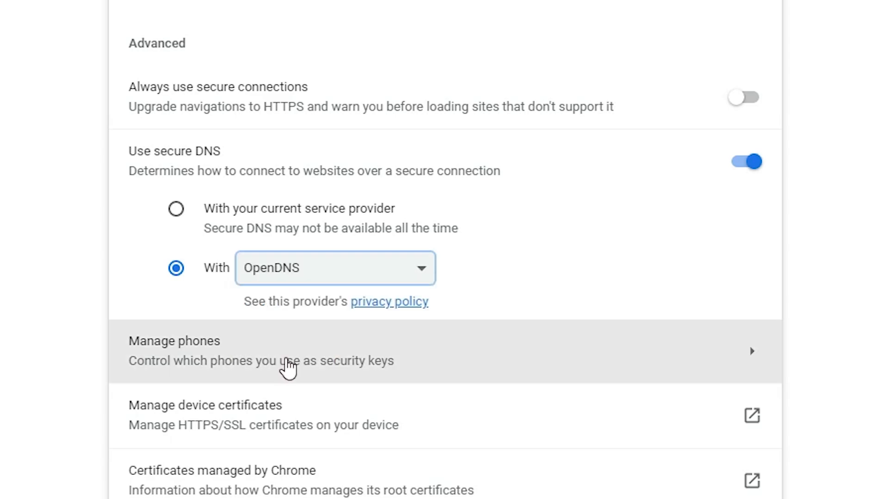
left_click(334, 267)
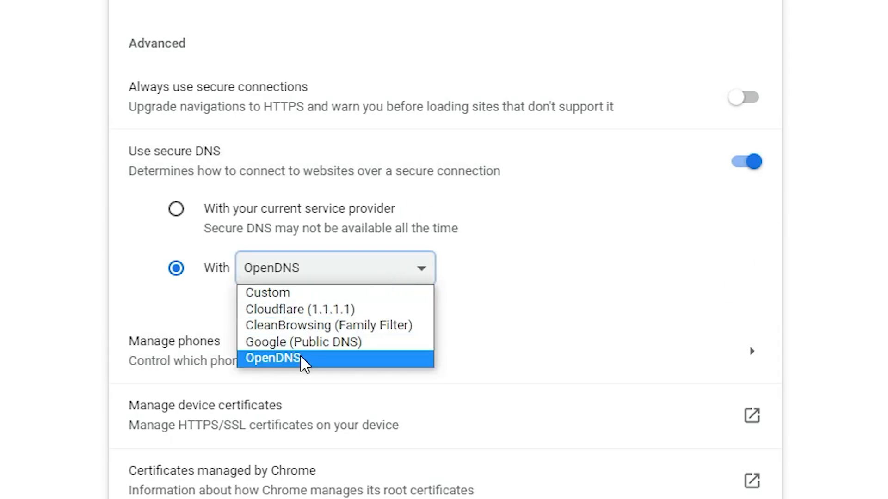
mouse_move(337, 342)
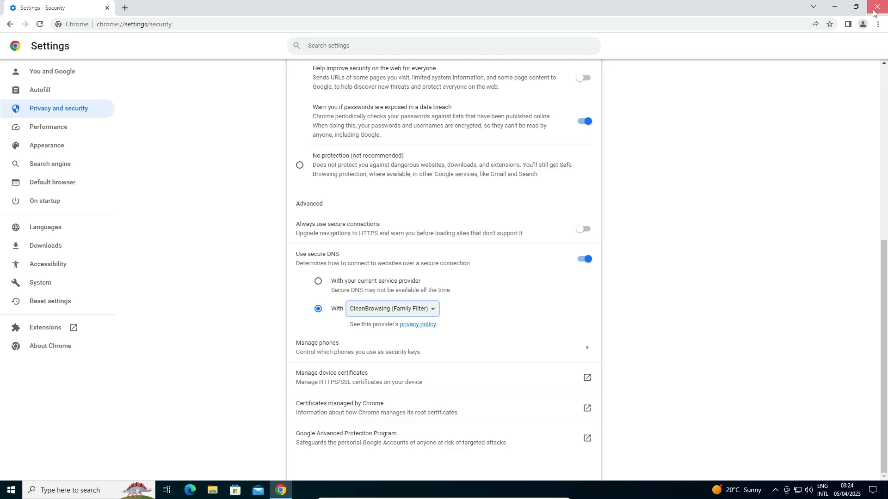
Step: Close Chrome and relaunch it by searching 'go' in the Windows taskbar
left_click(876, 7)
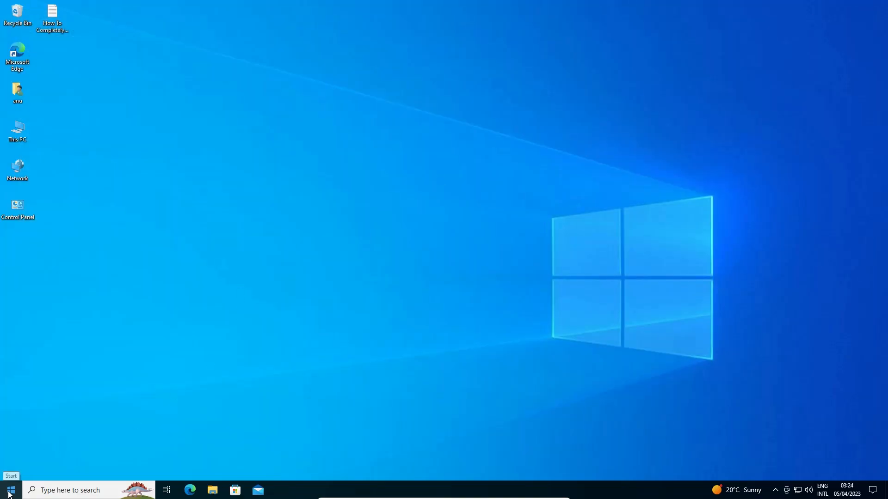
type("go")
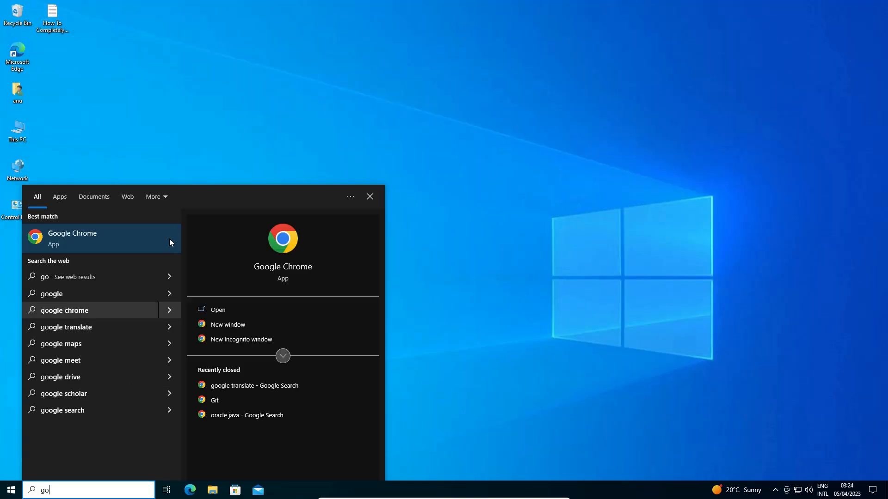
left_click(72, 238)
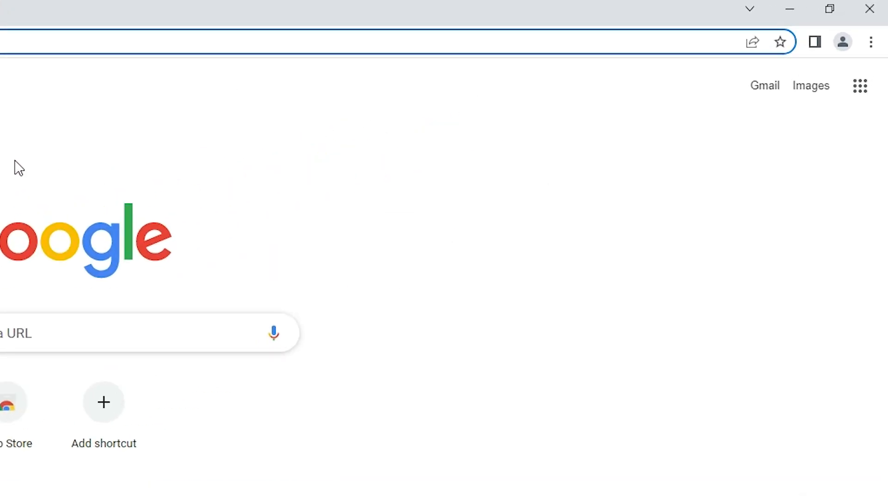
mouse_move(780, 157)
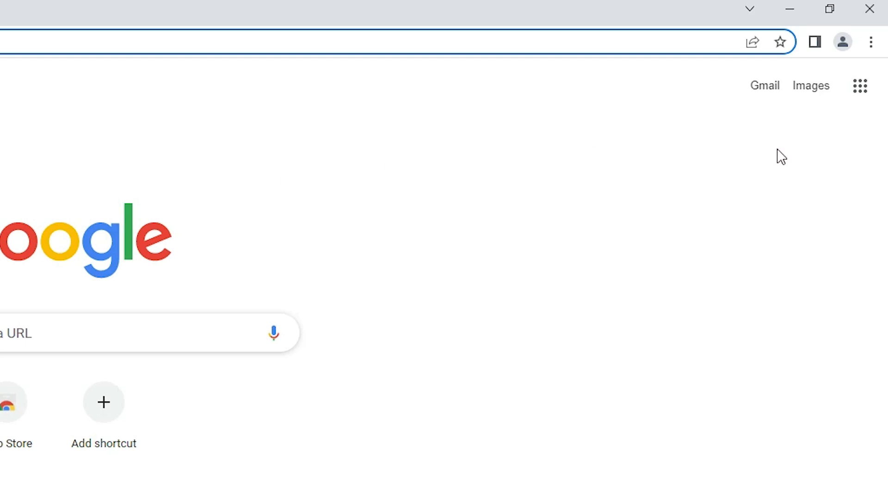
Step: Reopen Privacy and security settings to check the secure DNS provider, then return to the new tab
left_click(870, 41)
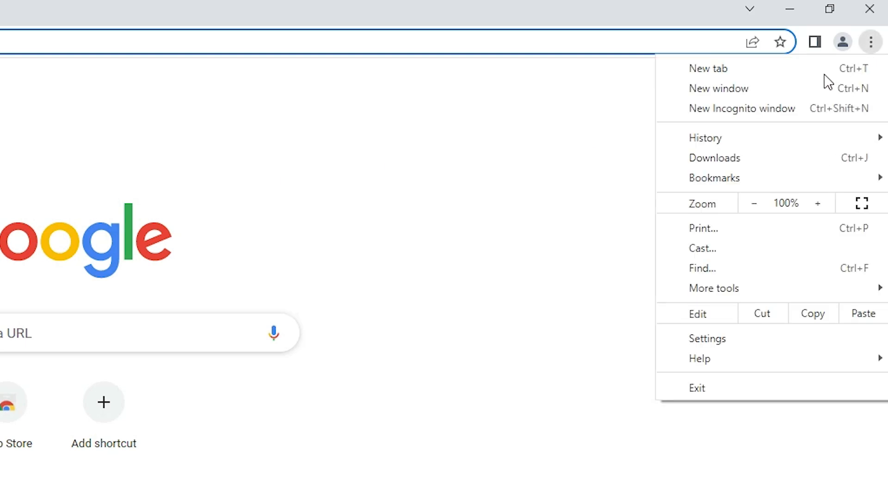
left_click(706, 338)
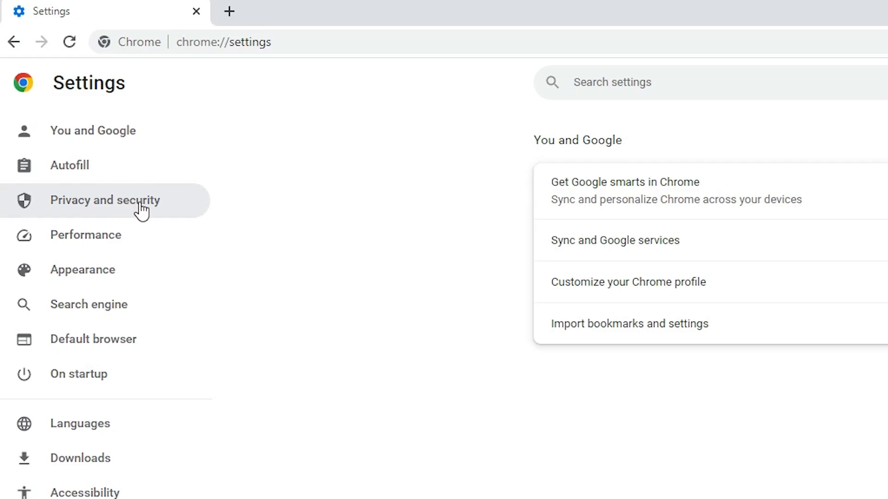
left_click(105, 200)
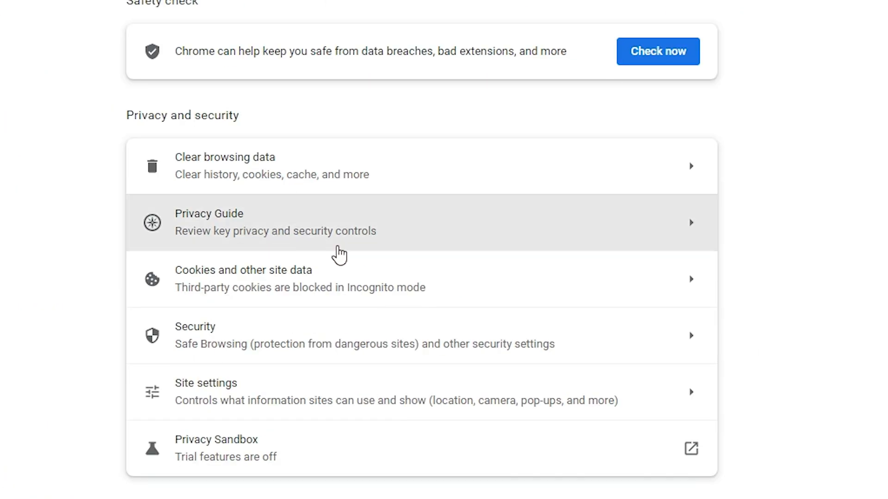
mouse_move(251, 335)
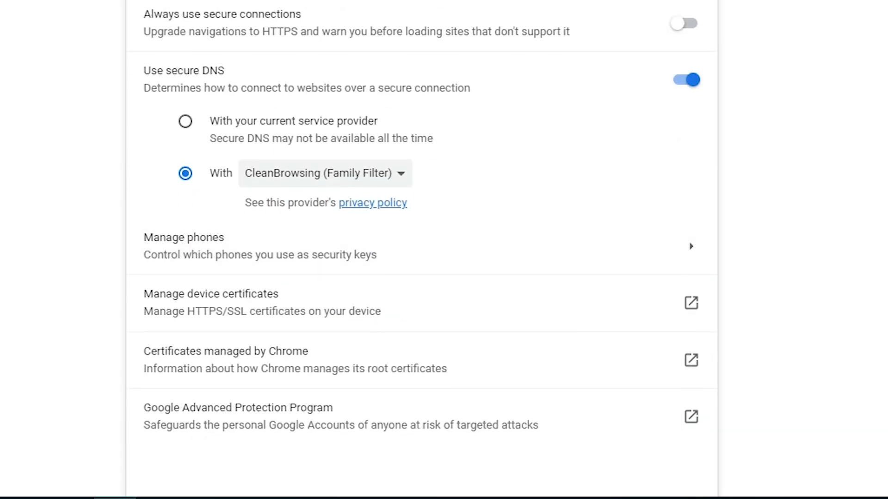
left_click(124, 7)
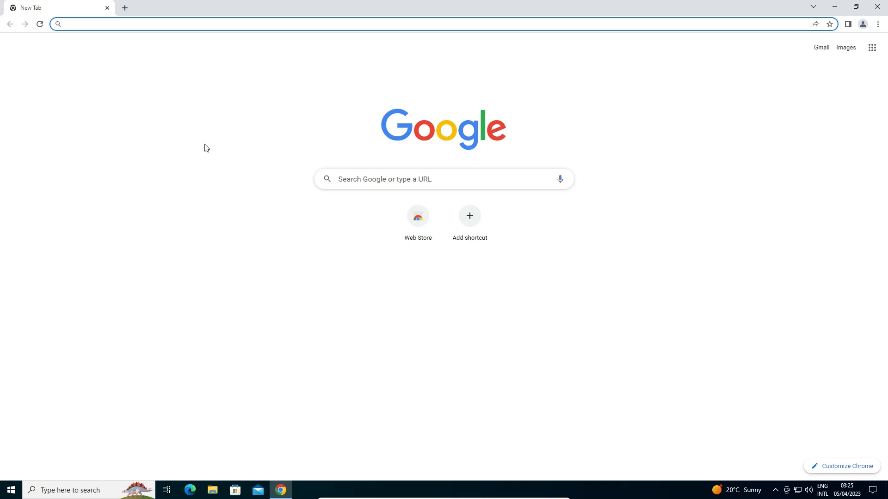
left_click(227, 23)
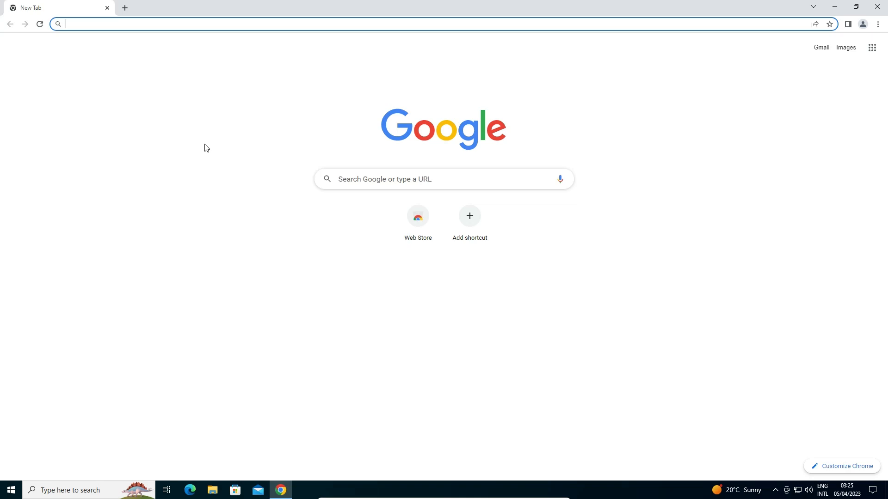